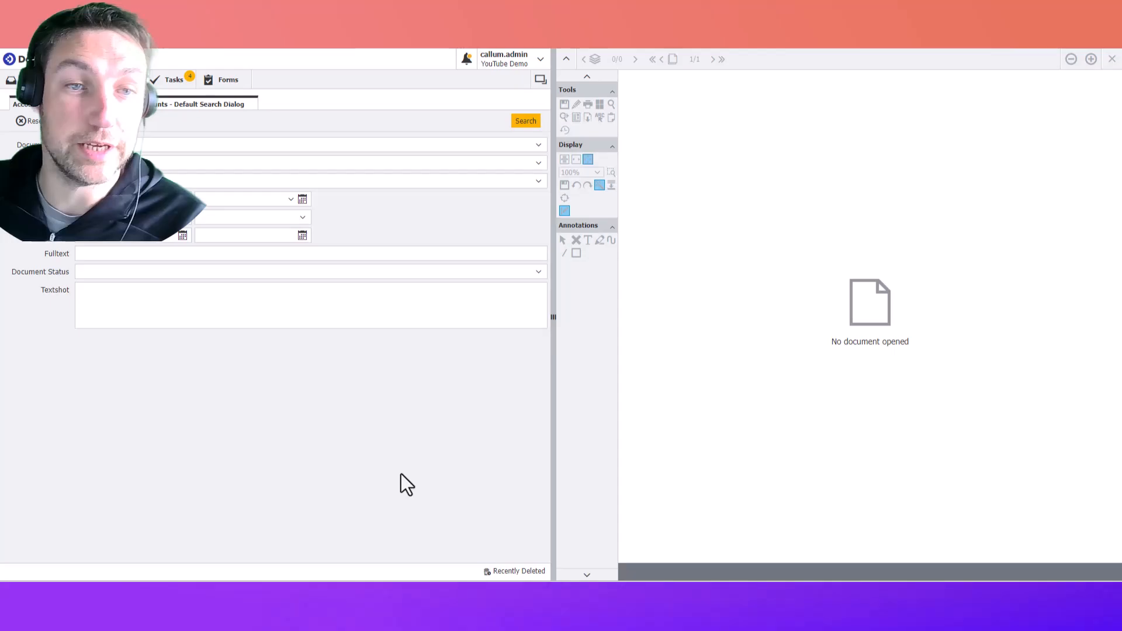
mouse_move(384, 447)
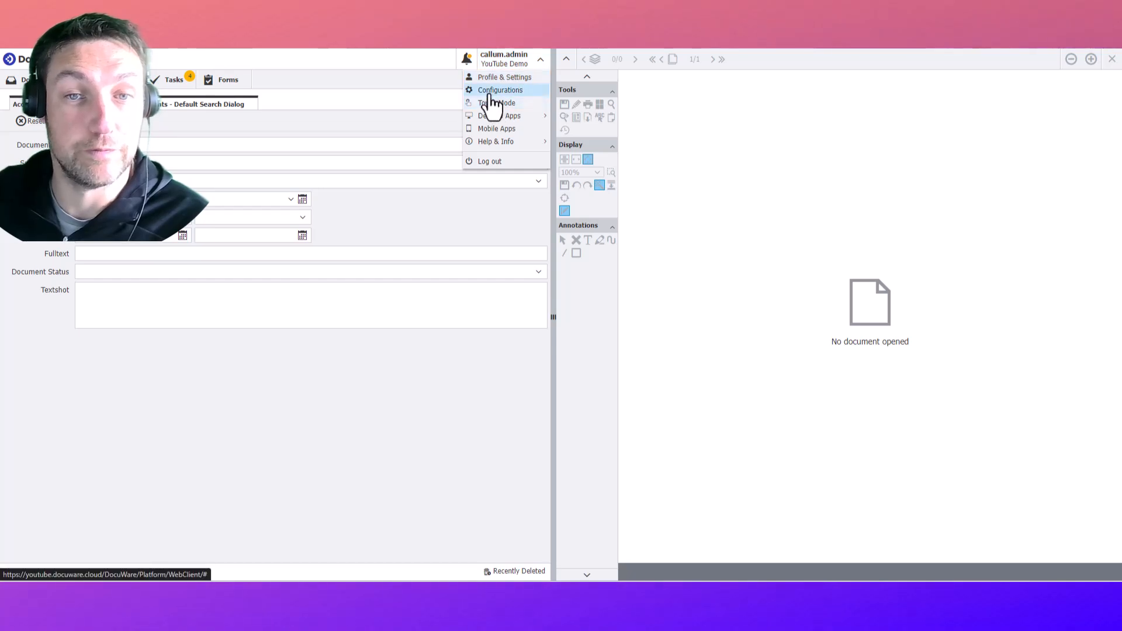
- Reach the Power Automate API Keys page from Configurations, under Integrations
click(499, 90)
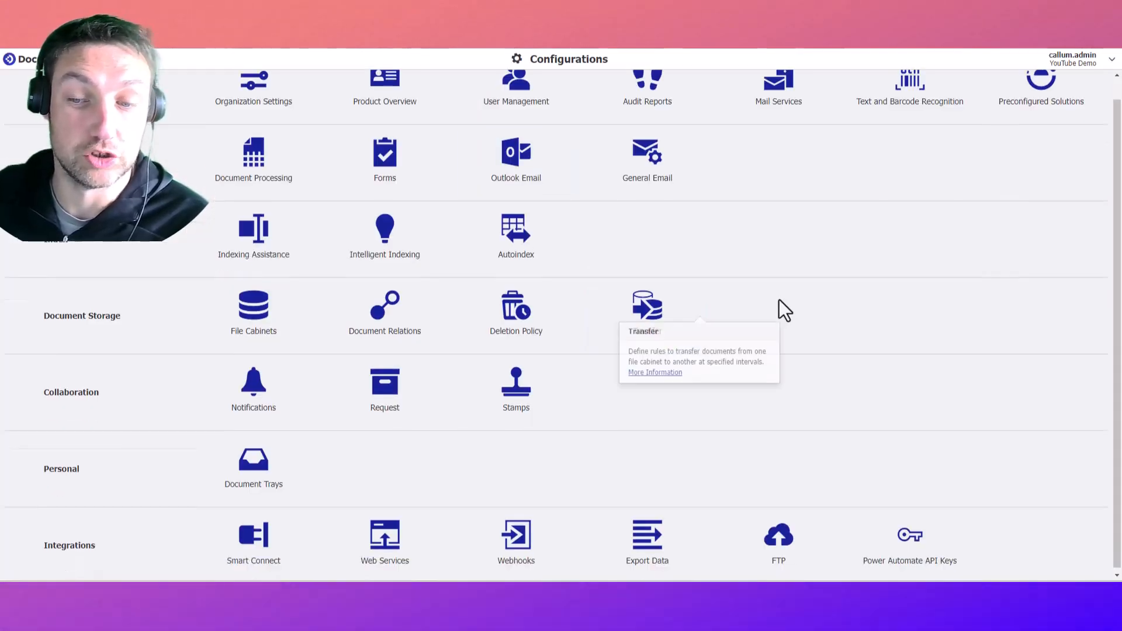
mouse_move(909, 540)
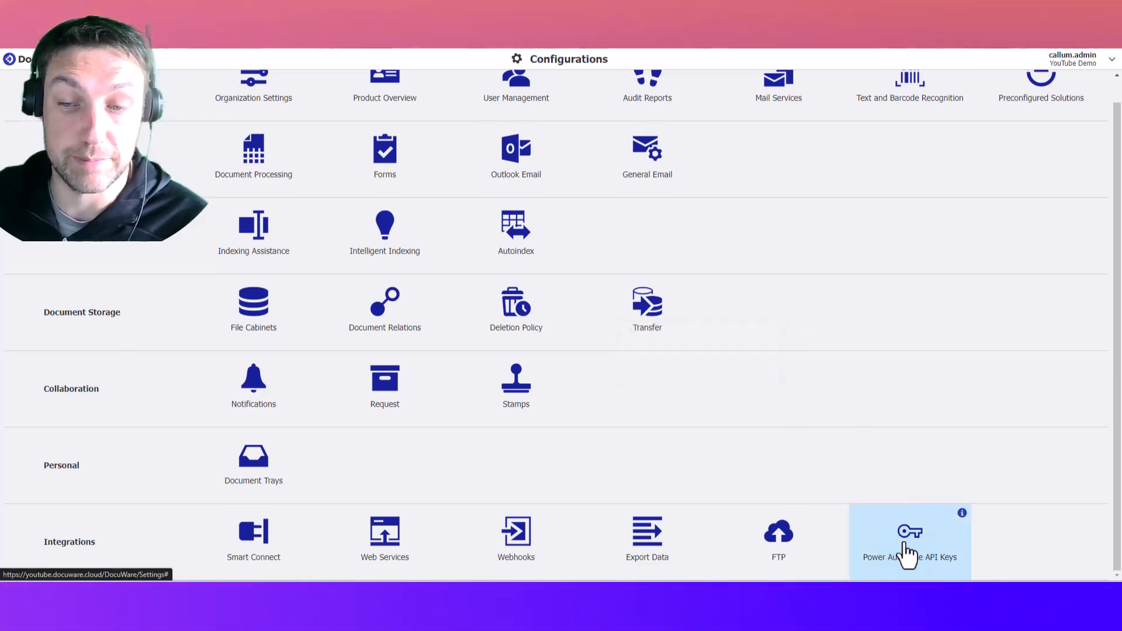
click(910, 537)
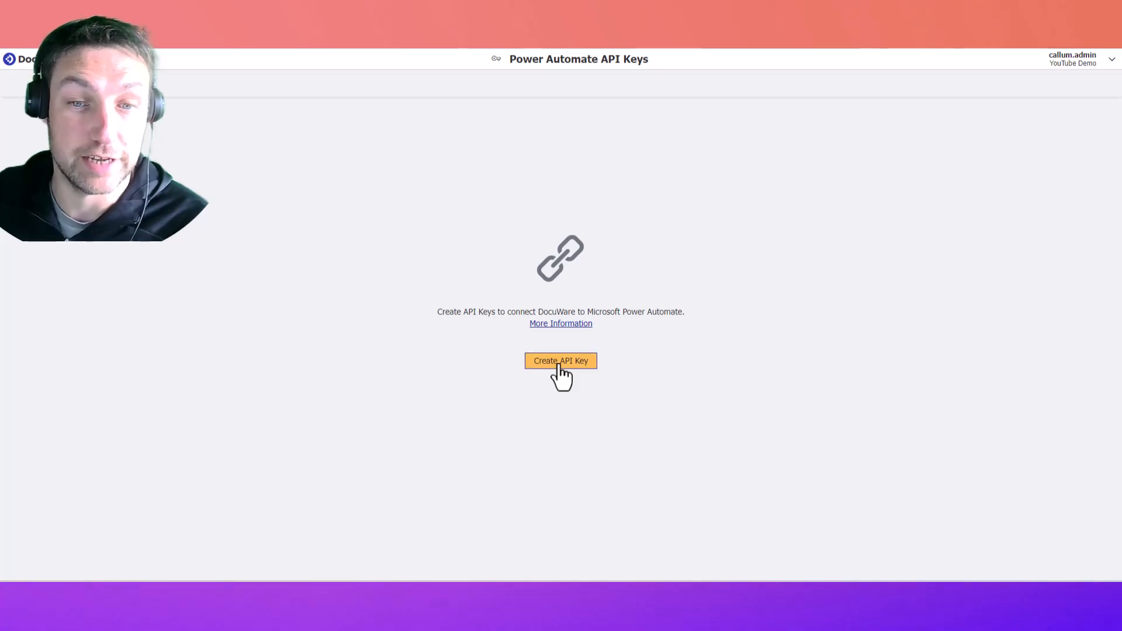
- Create an API key named 'Youtube Demo', copy the key to the clipboard and confirm Done
click(560, 361)
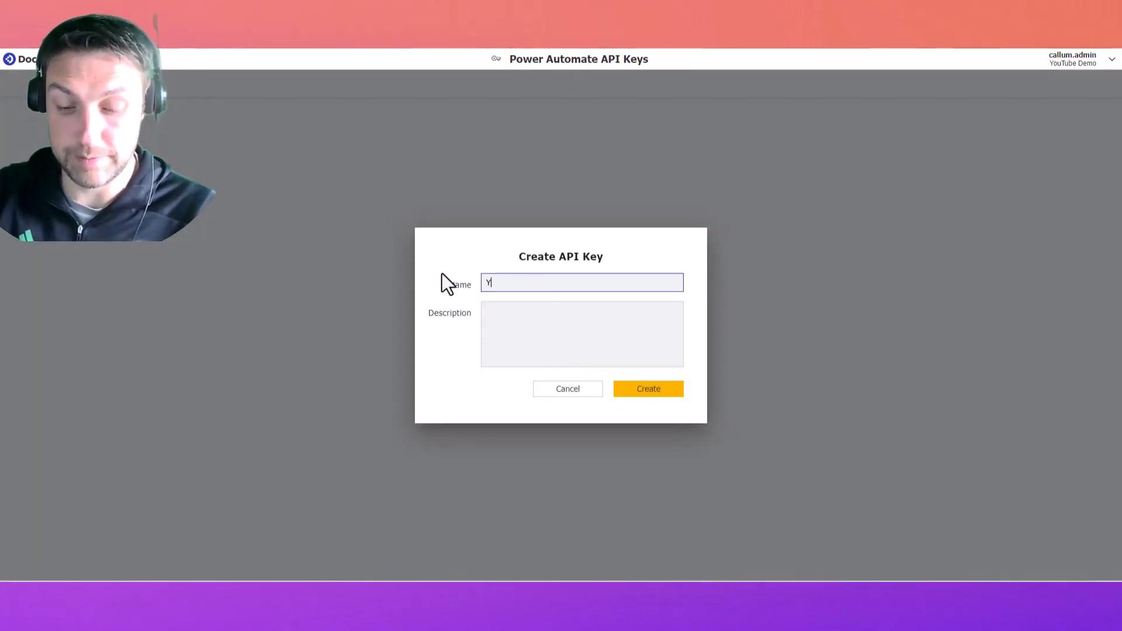
text(Youtube Demo)
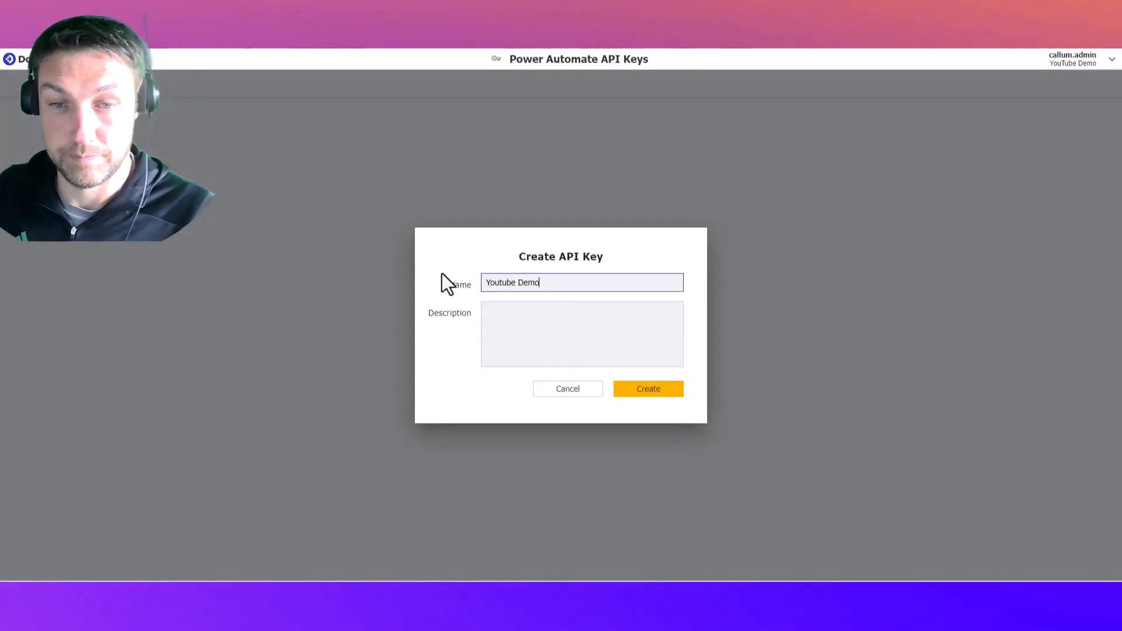
click(647, 388)
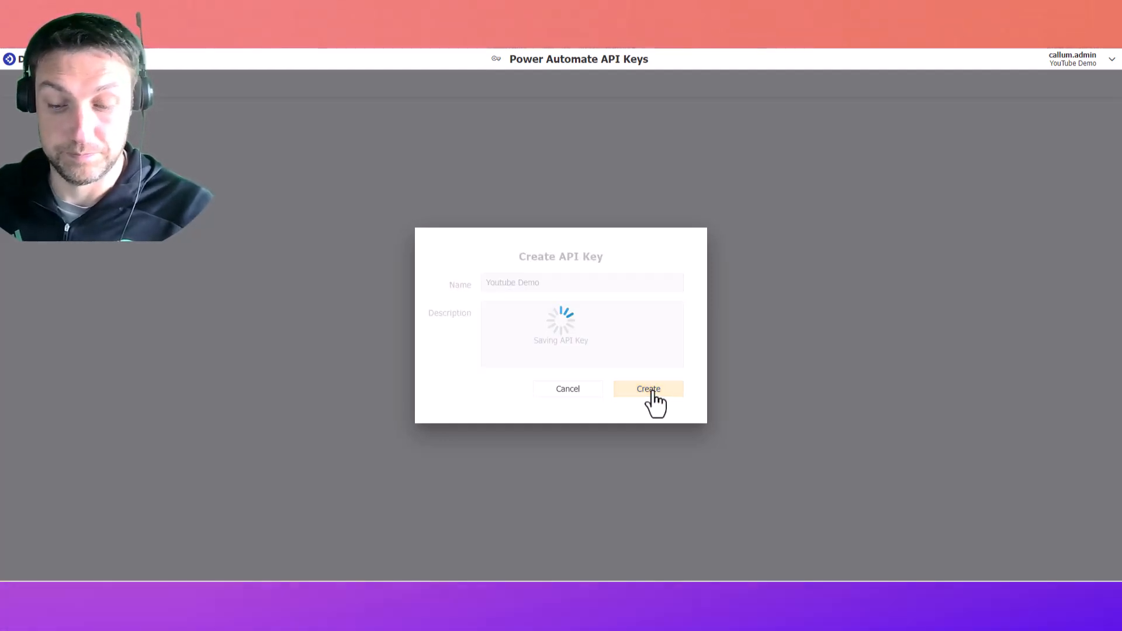
click(646, 388)
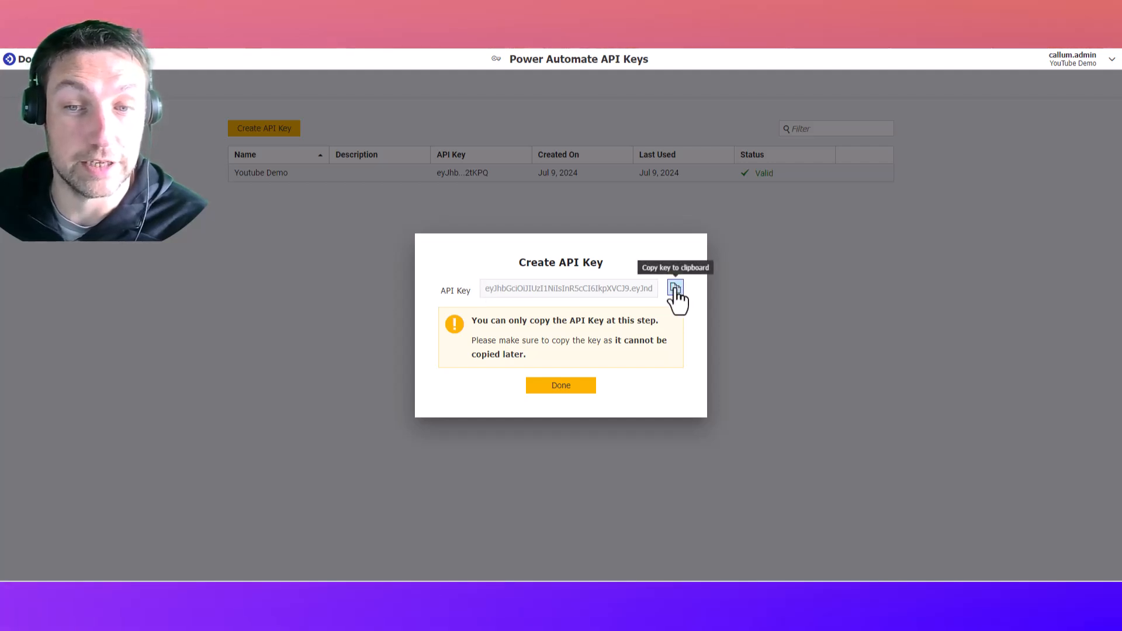
click(674, 293)
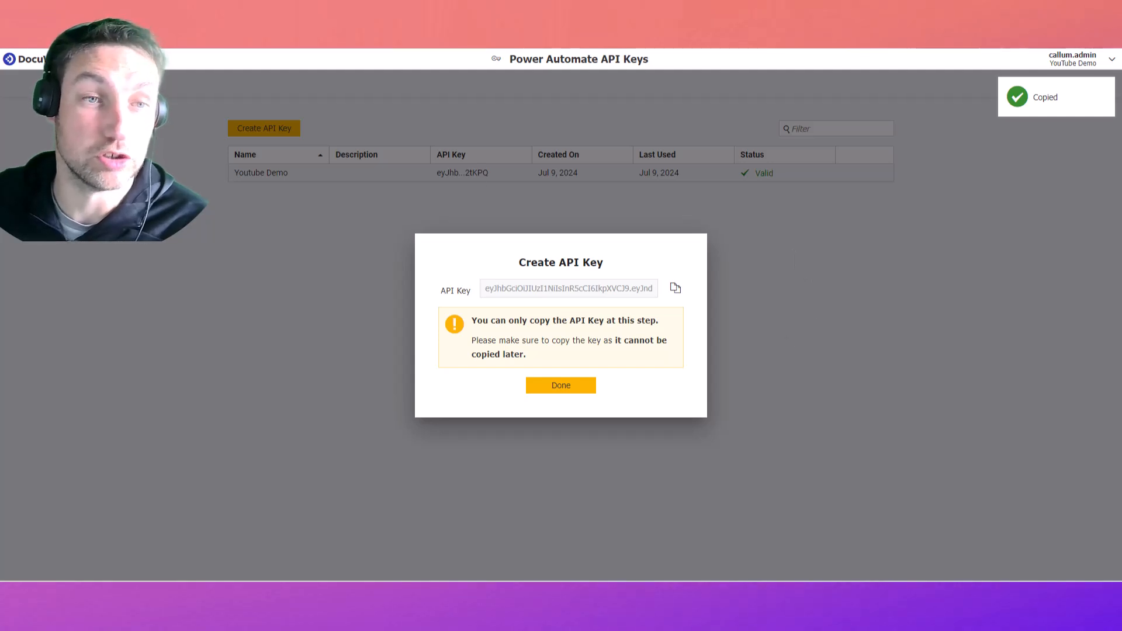
click(560, 385)
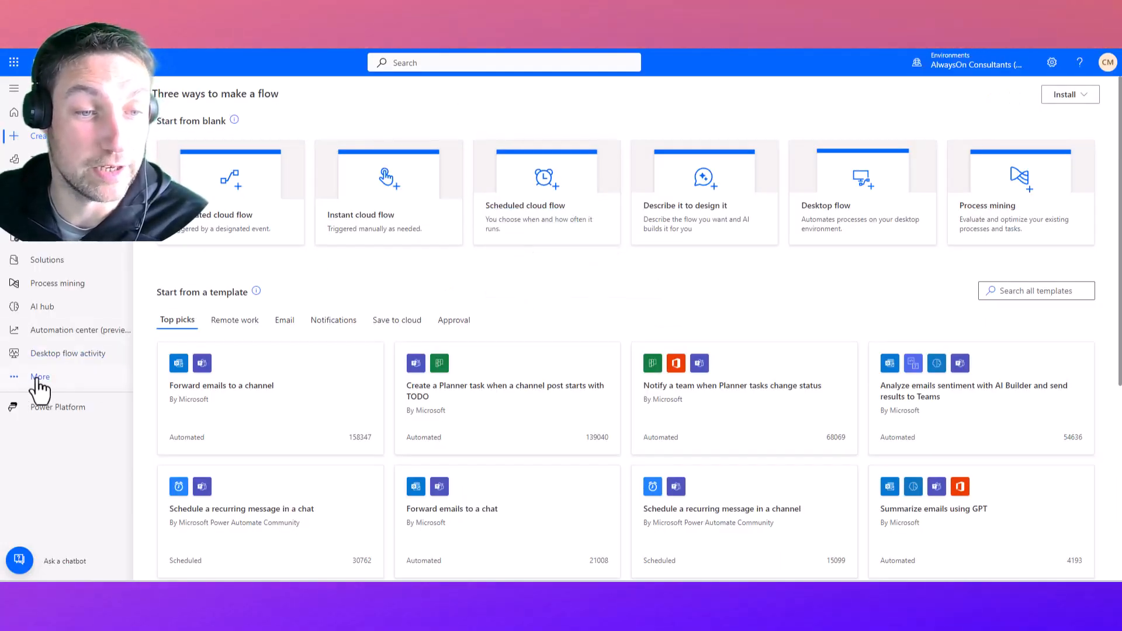
- Go to the Connections page via More in the left navigation
click(40, 376)
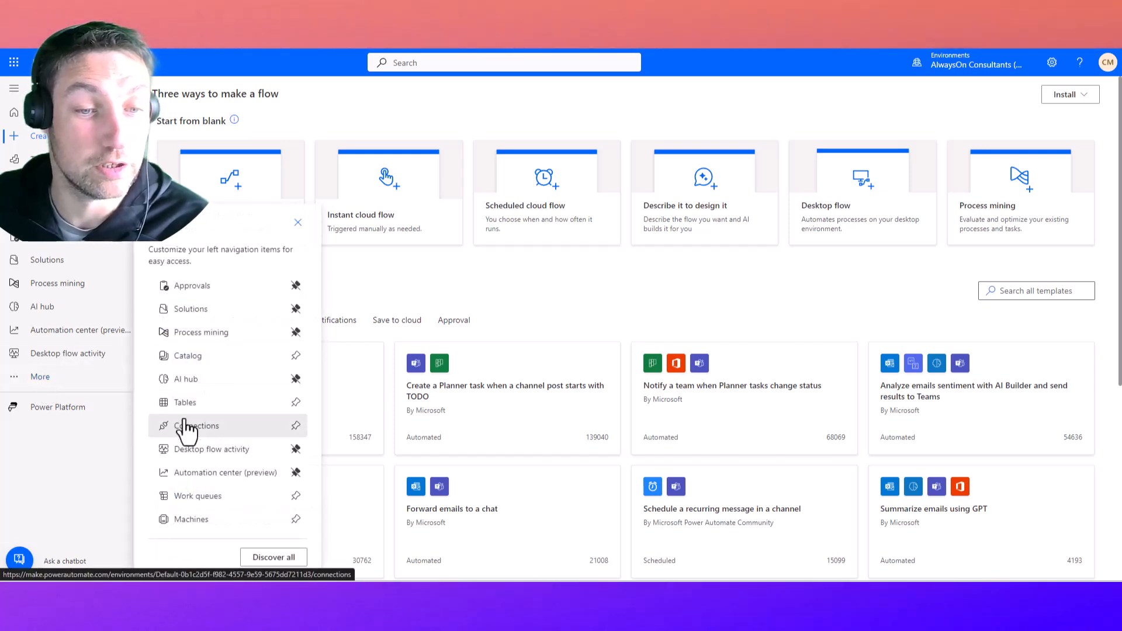
click(196, 426)
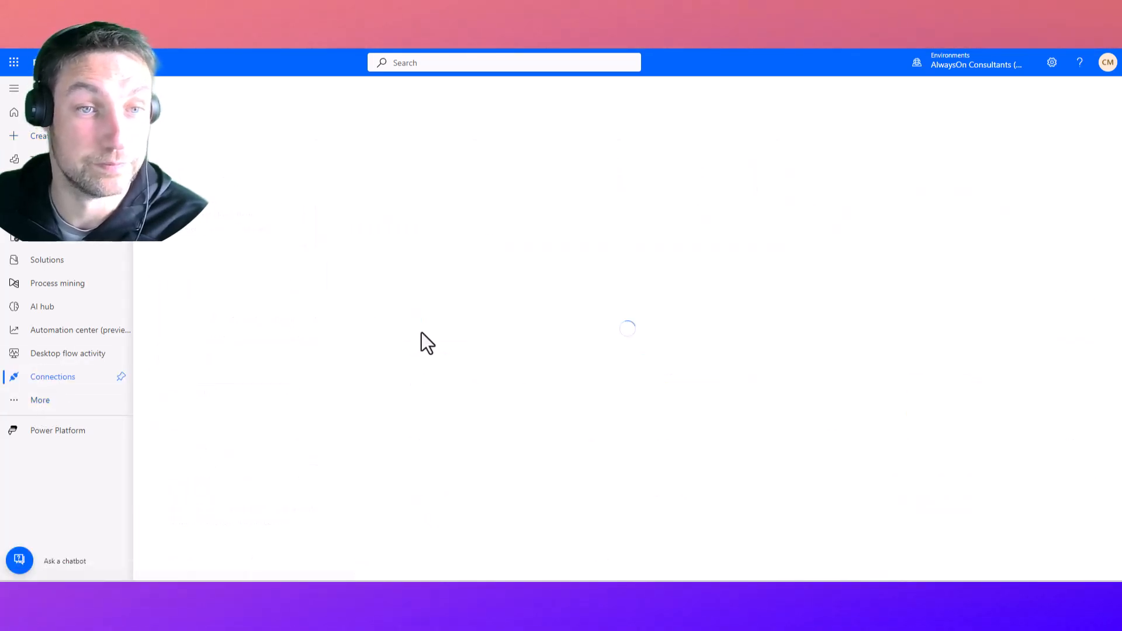
mouse_move(533, 358)
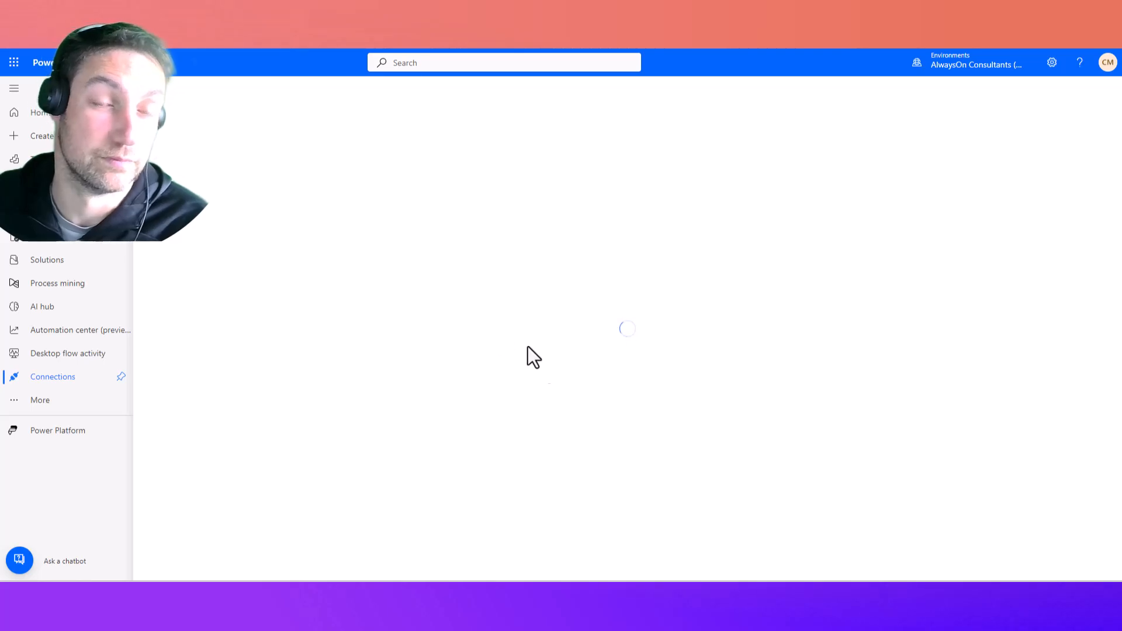
mouse_move(575, 379)
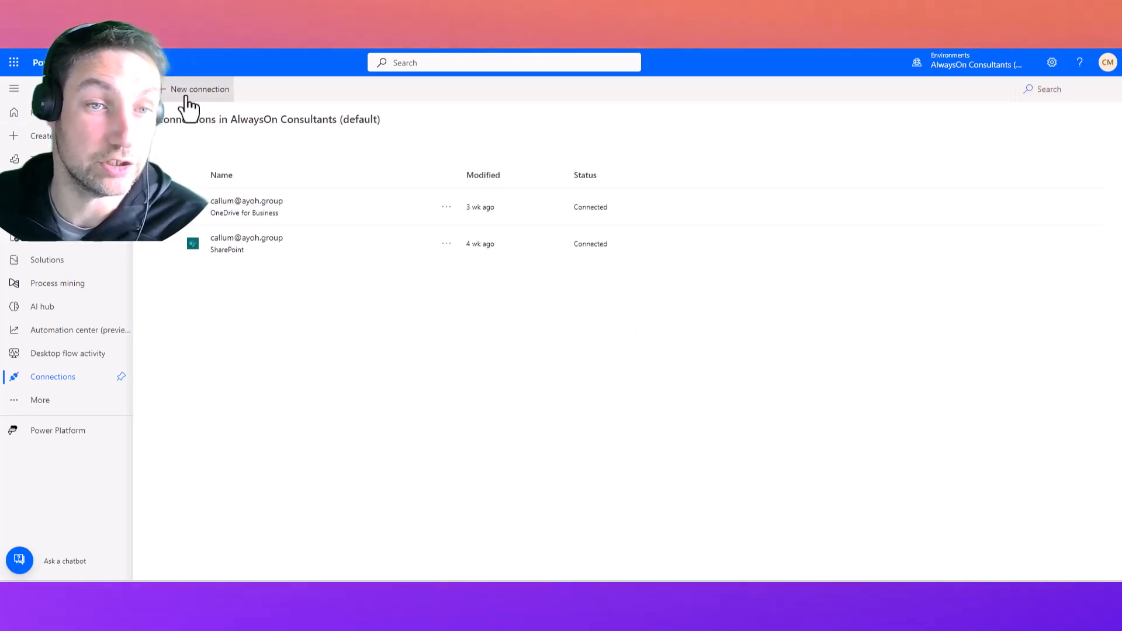
- Add a new DocuWare GmbH connection using the pasted API key so it shows as Connected
click(200, 89)
text(docuware)
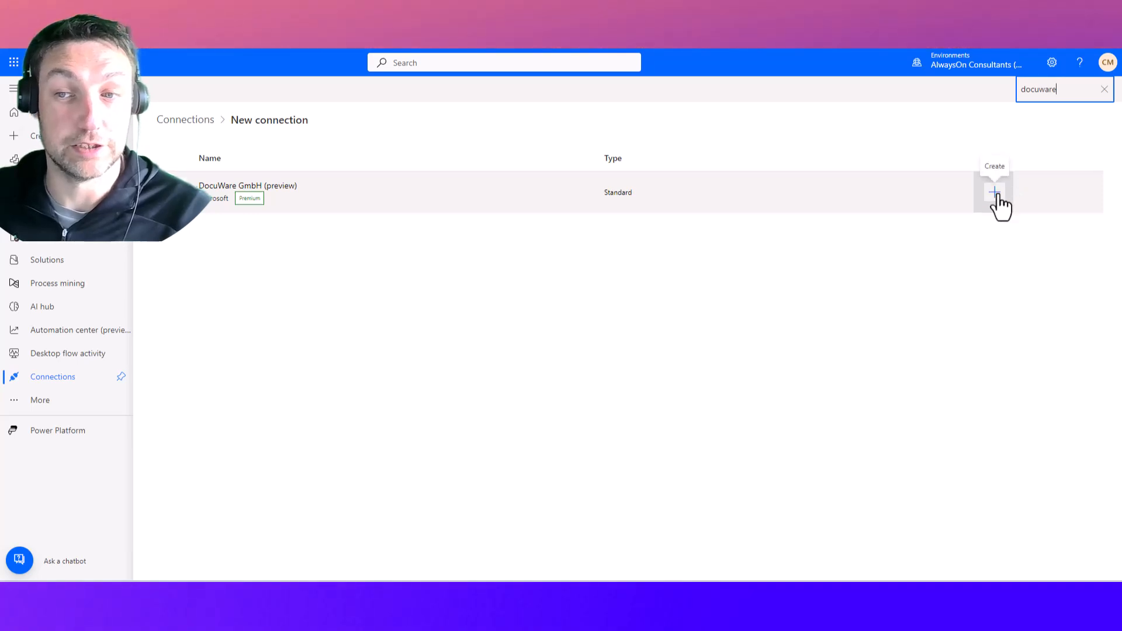
click(994, 191)
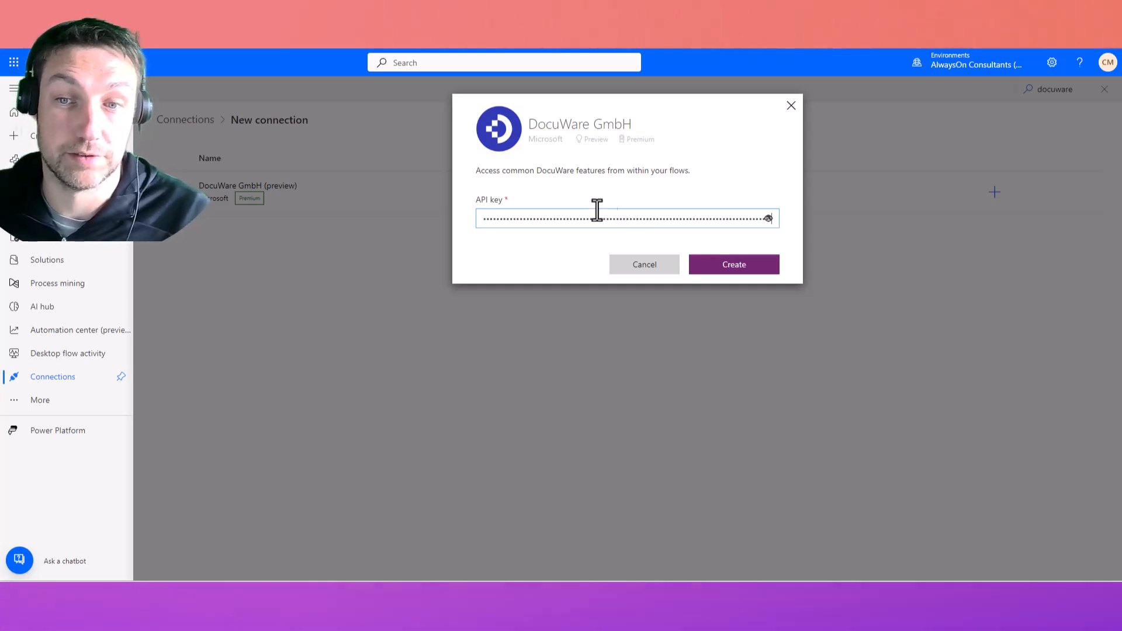
click(733, 264)
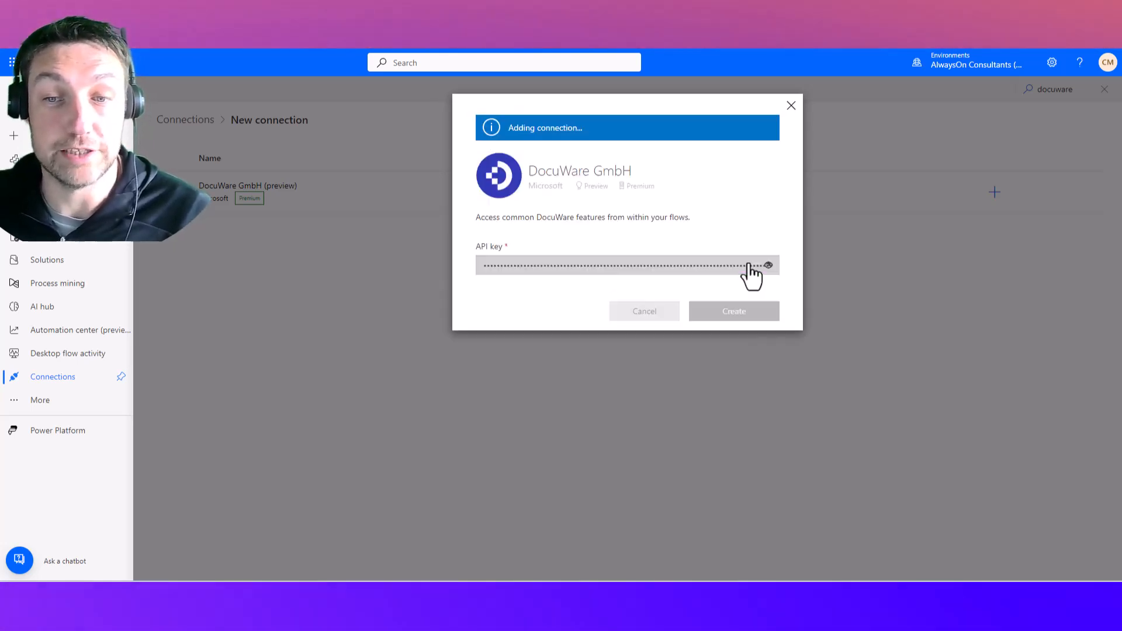
click(733, 311)
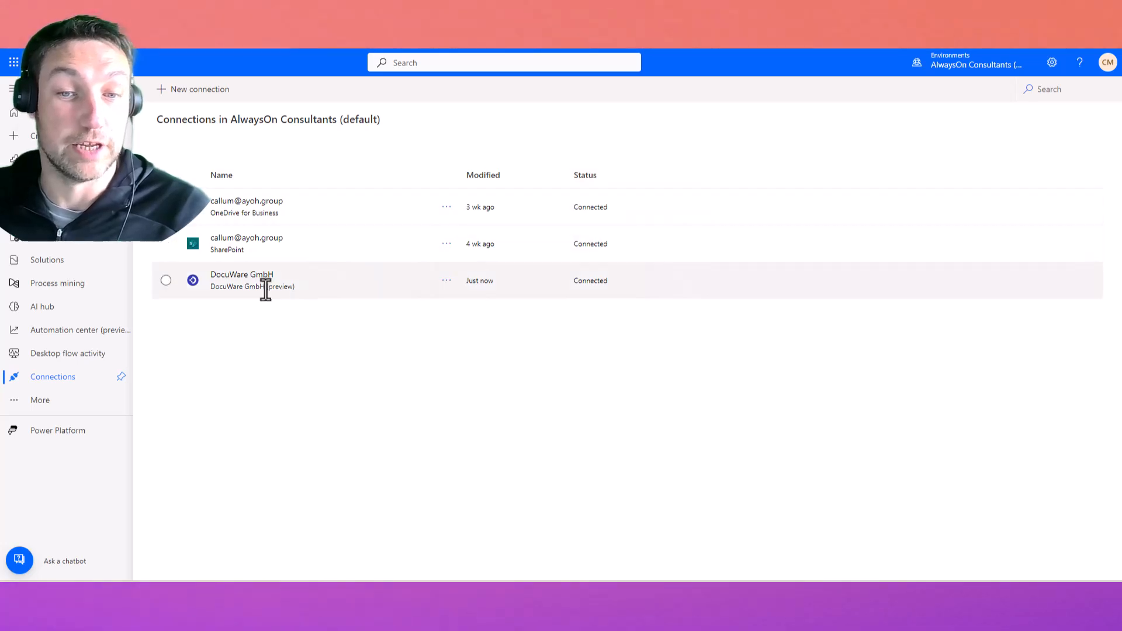